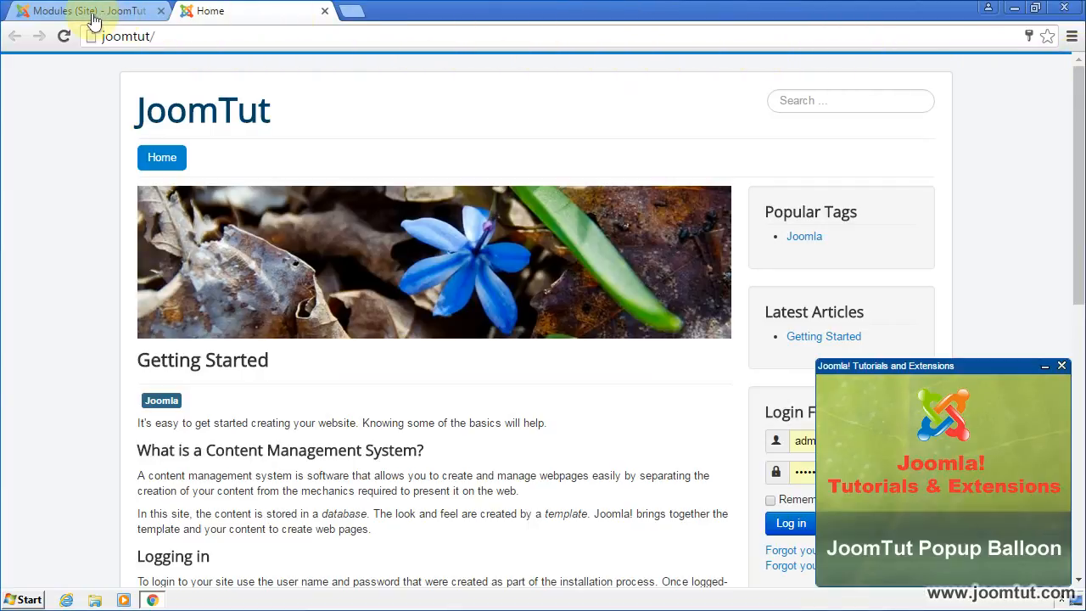
- Switch to the site administrator and open the site modules list from Extensions
click(85, 10)
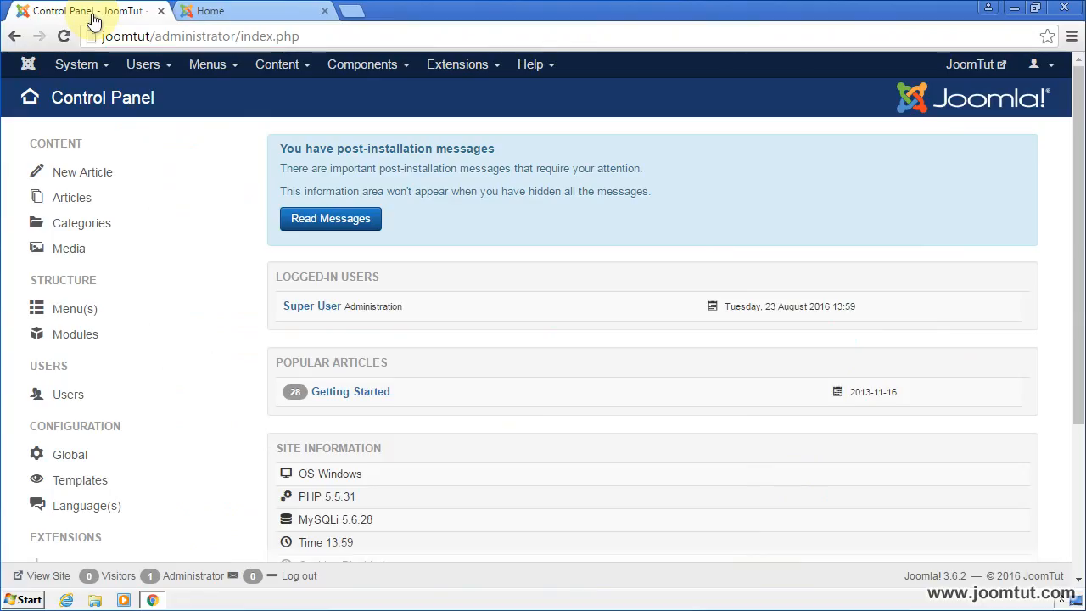
mouse_move(458, 64)
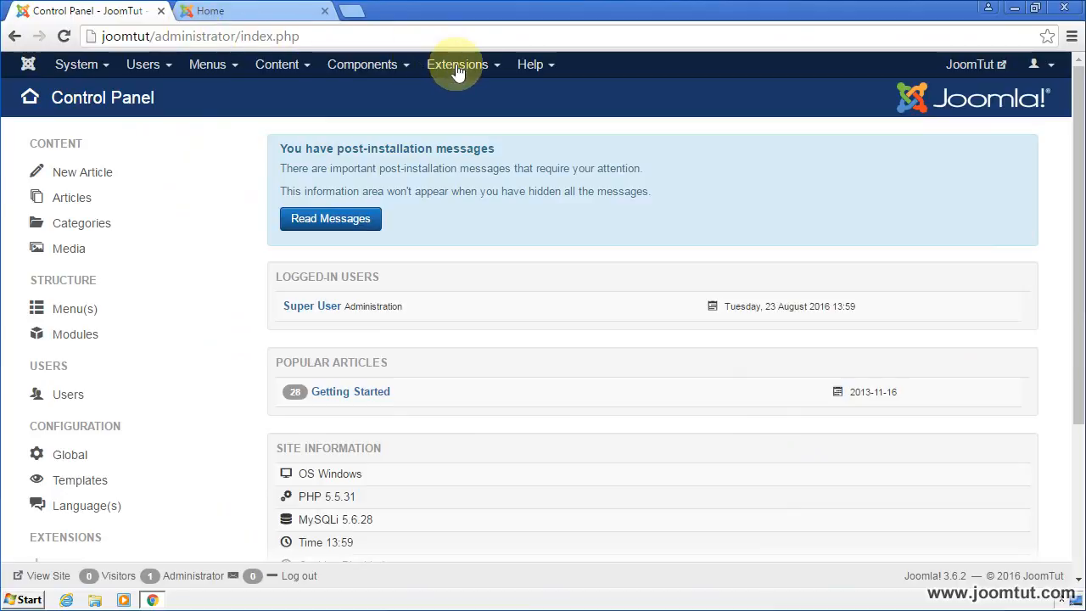
click(458, 65)
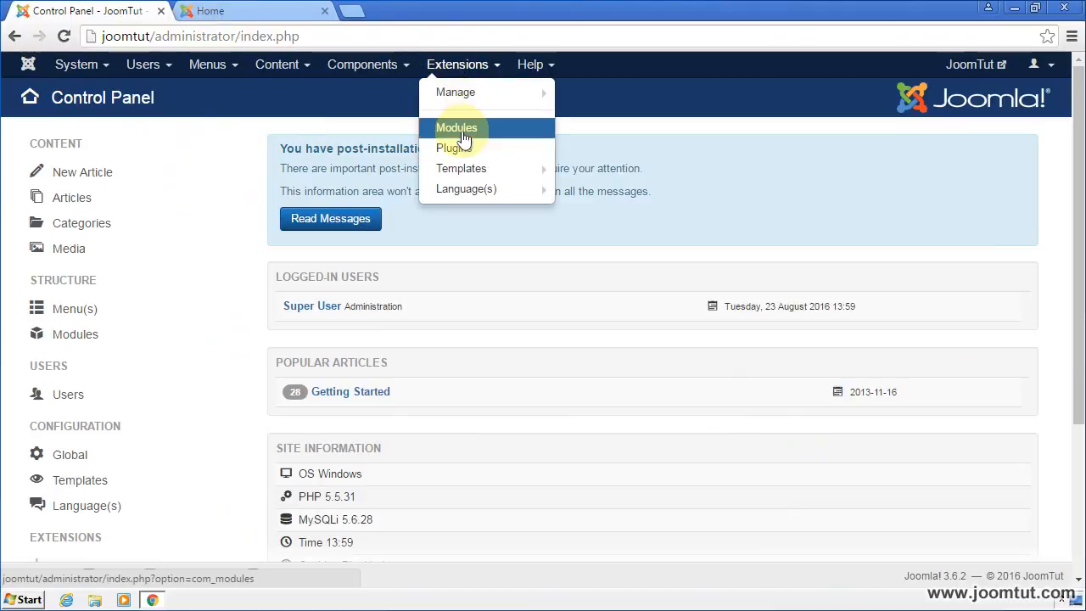
click(456, 127)
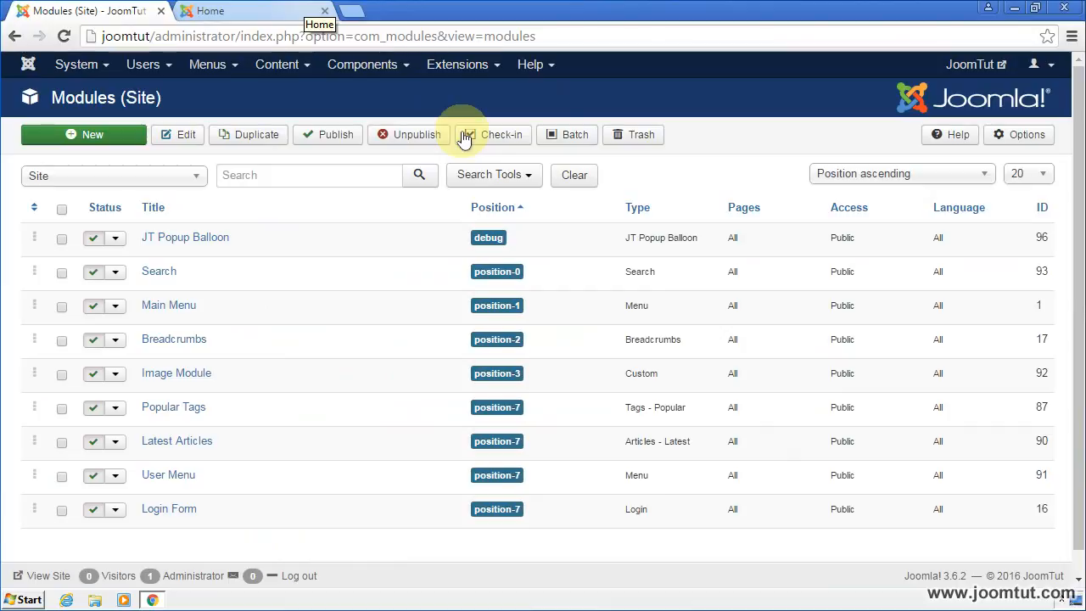
- From JT Popup Balloon's Description, follow Download Pro and order the Pro version for $10.00
click(185, 237)
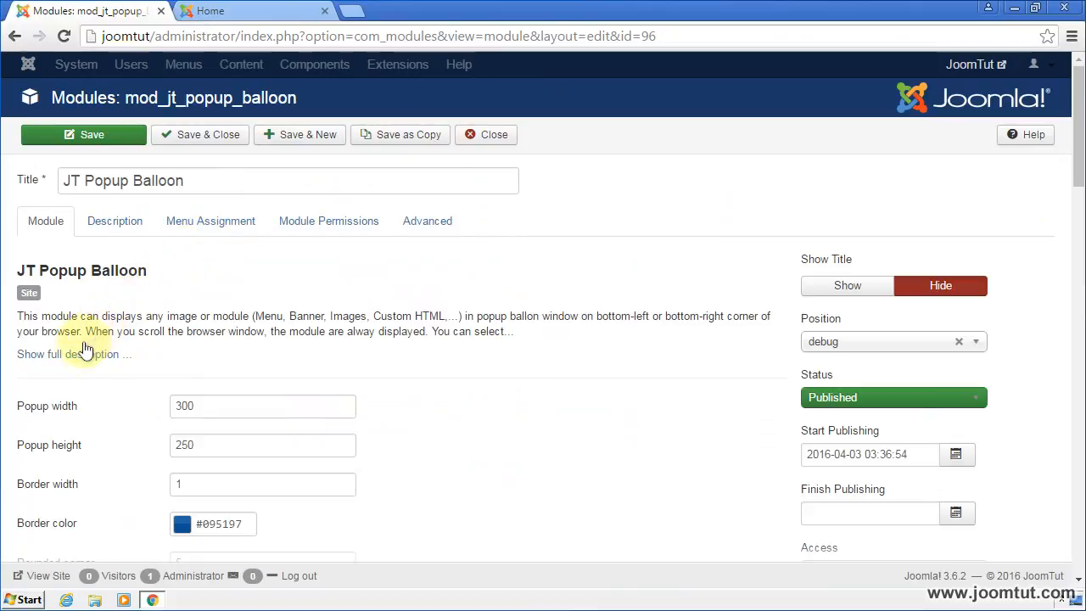
click(116, 221)
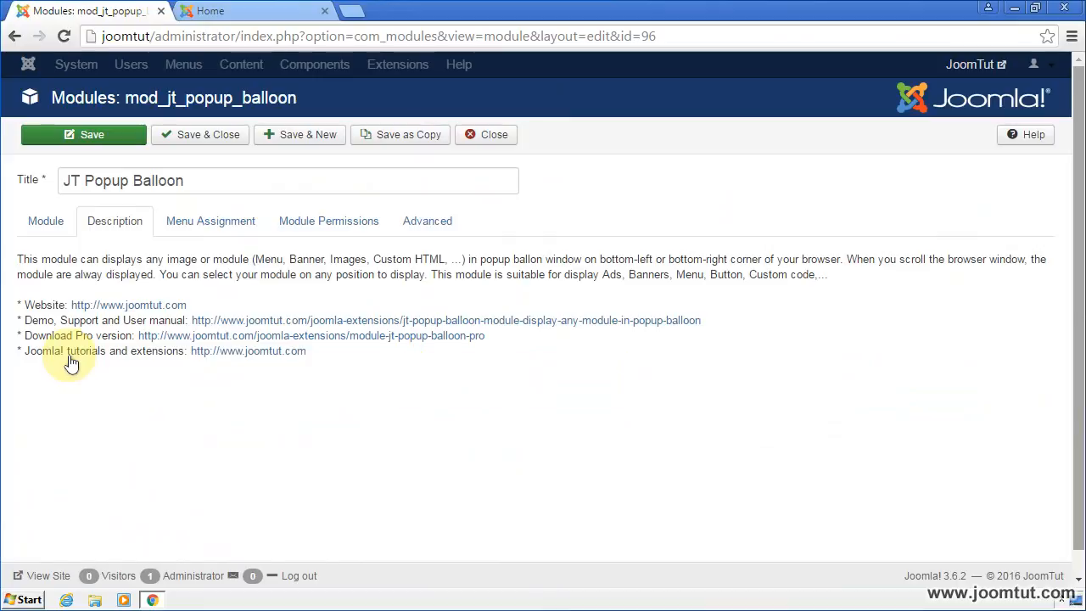
mouse_move(350, 346)
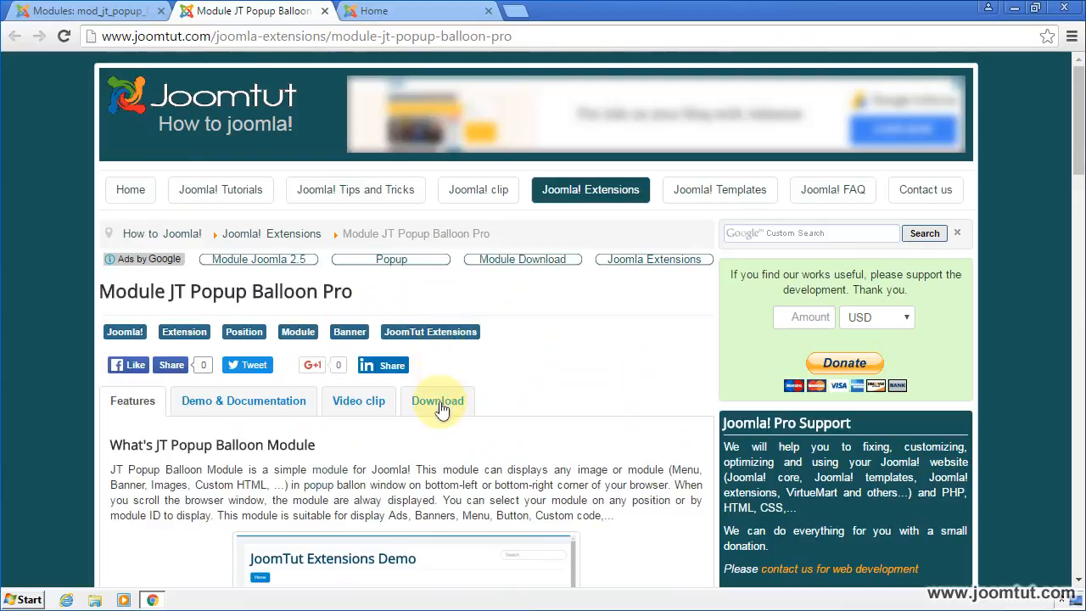
click(438, 400)
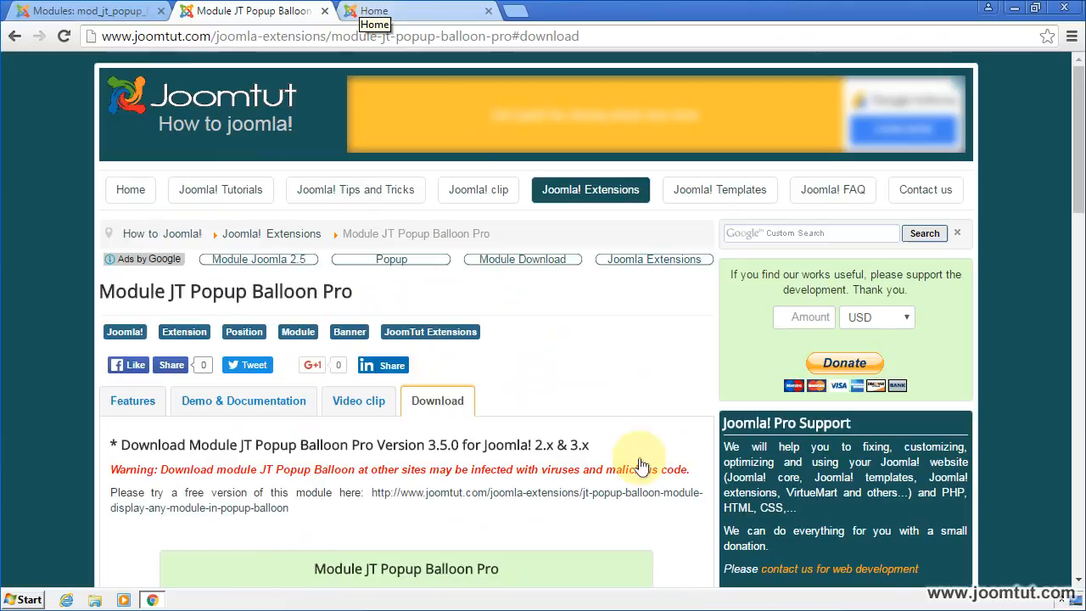
scroll(down, 3)
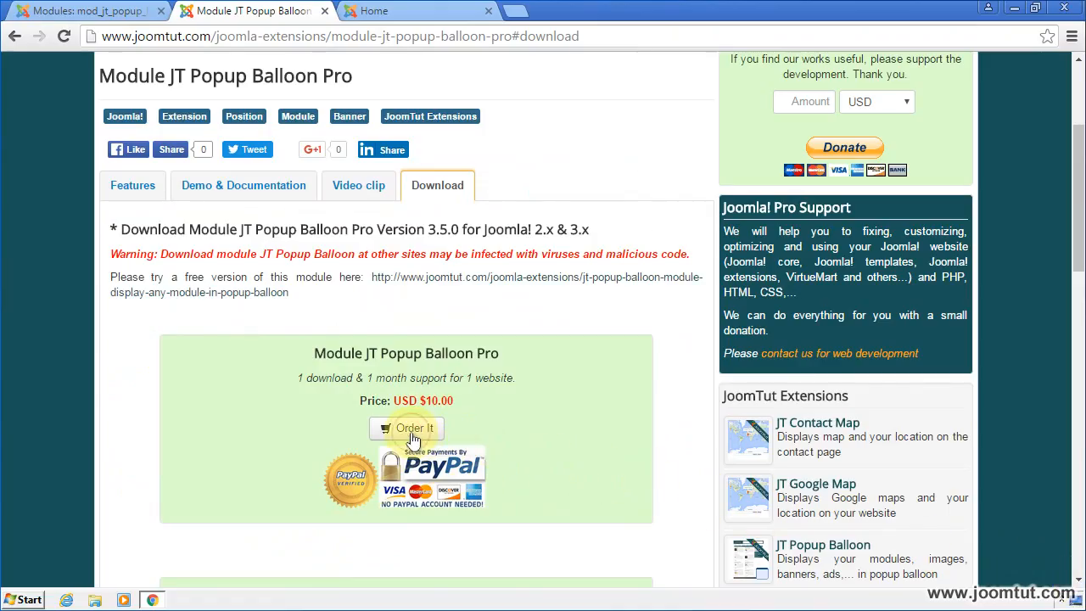
click(410, 427)
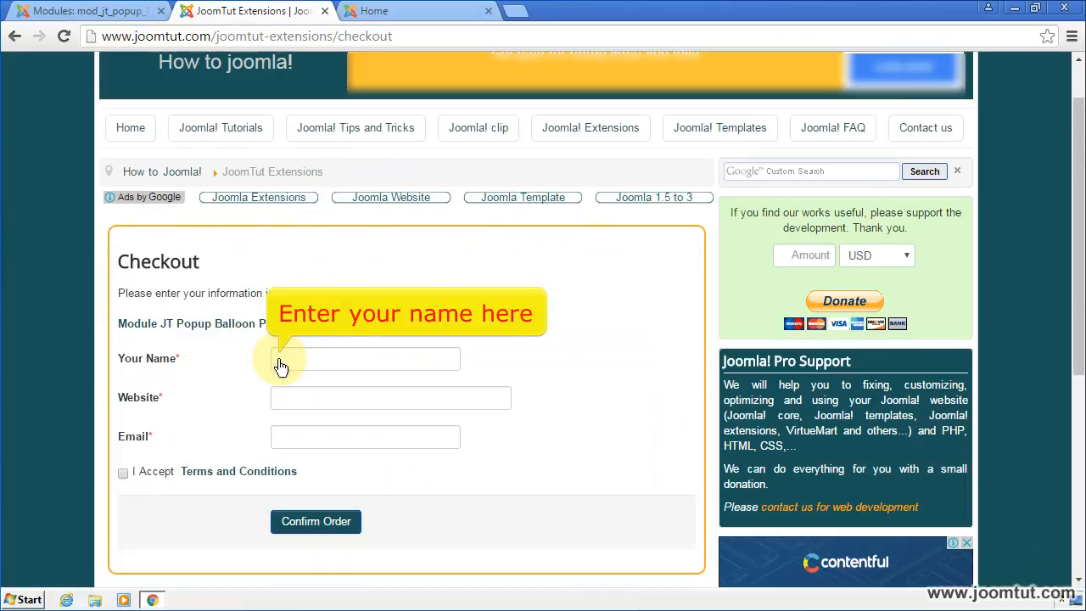
mouse_move(281, 403)
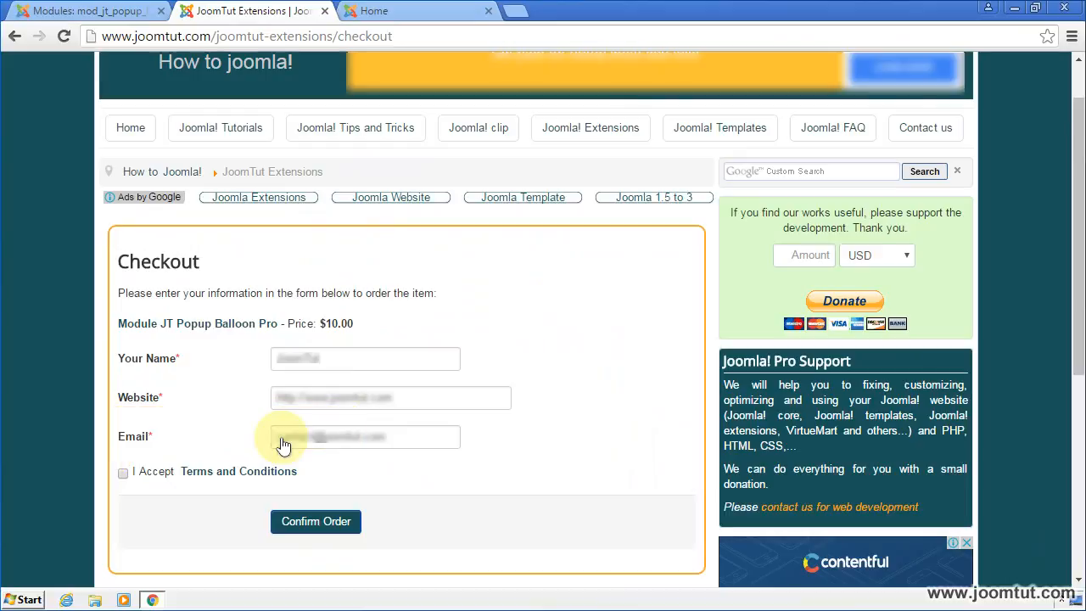
- Enter the order email, accept the Terms and Conditions and confirm the order
click(122, 471)
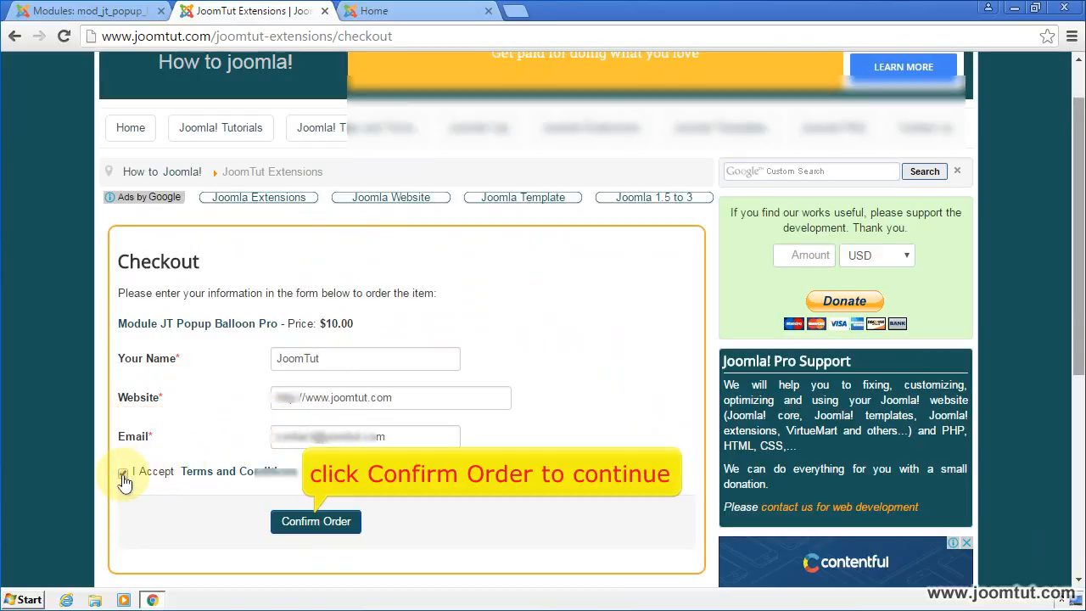
click(122, 472)
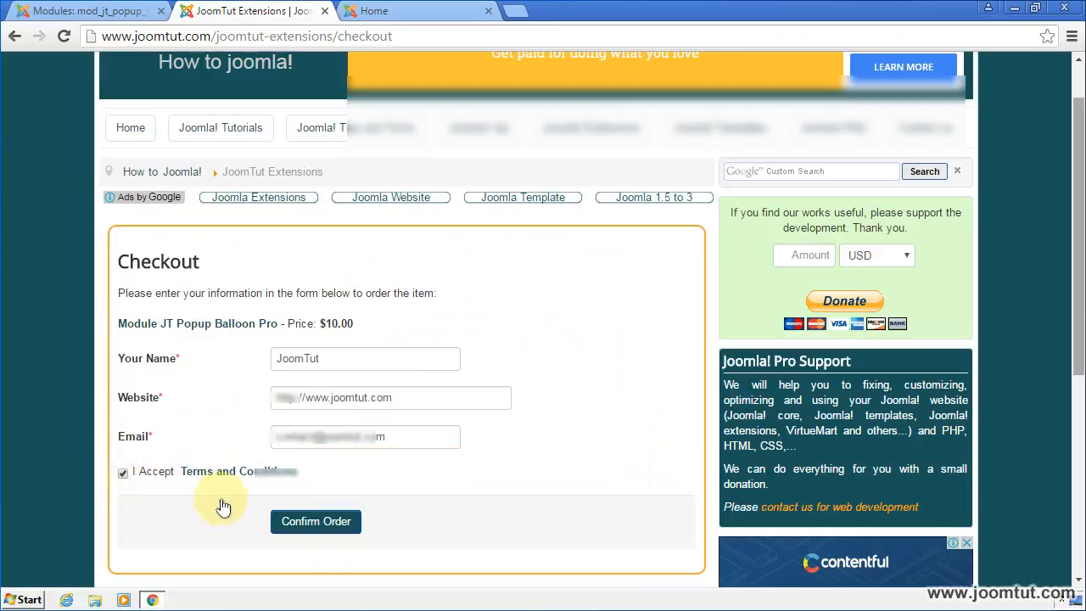
click(315, 521)
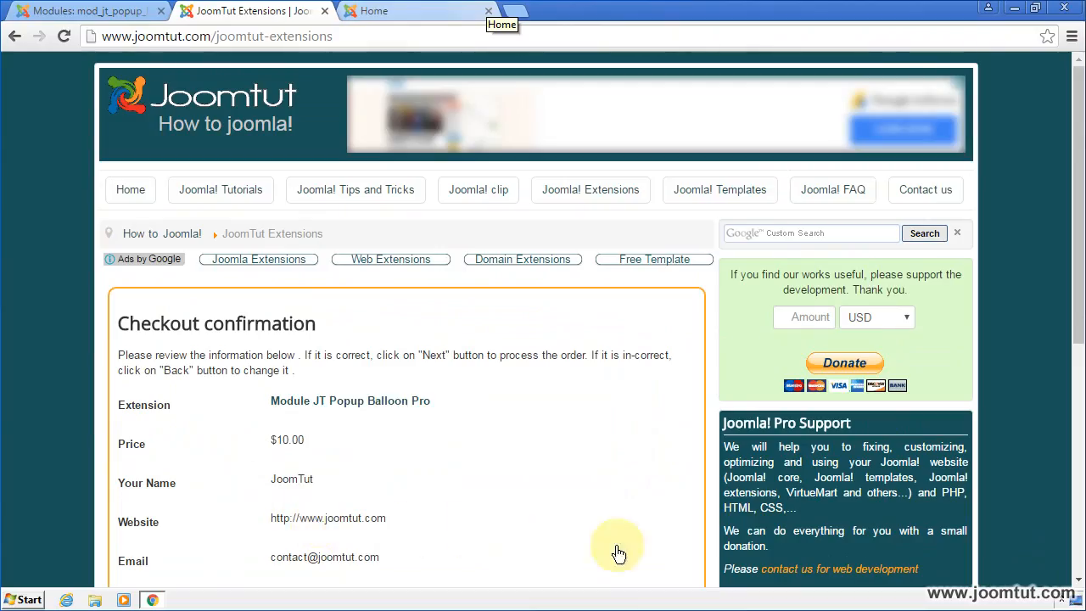
- Process the reviewed JT Popup Balloon Pro order for PayPal payment
scroll(down, 3)
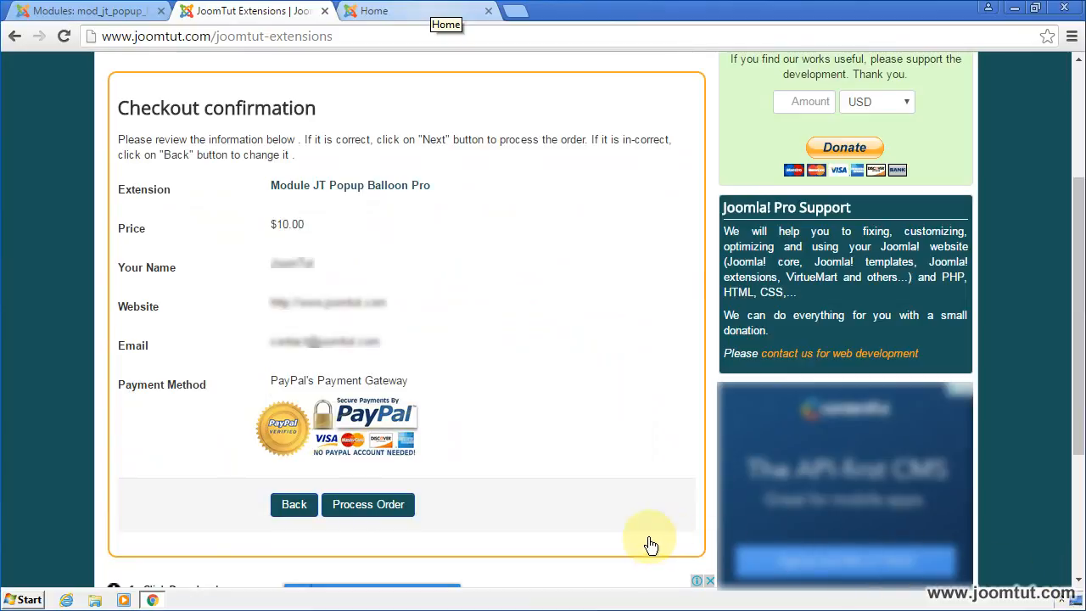
click(368, 503)
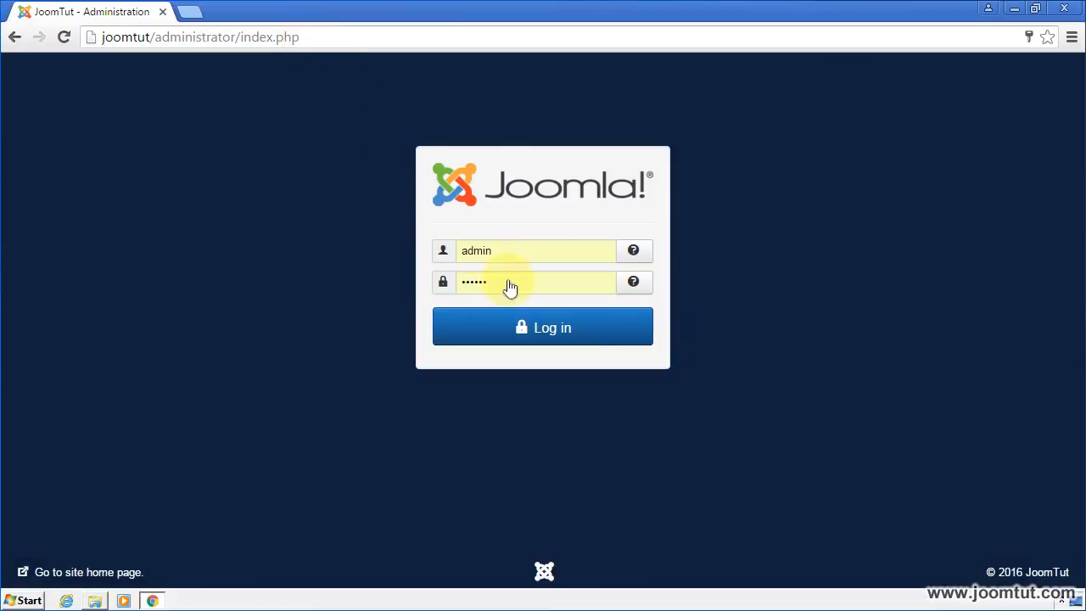
- Log in to the administrator and open the Extensions: Install page
click(542, 326)
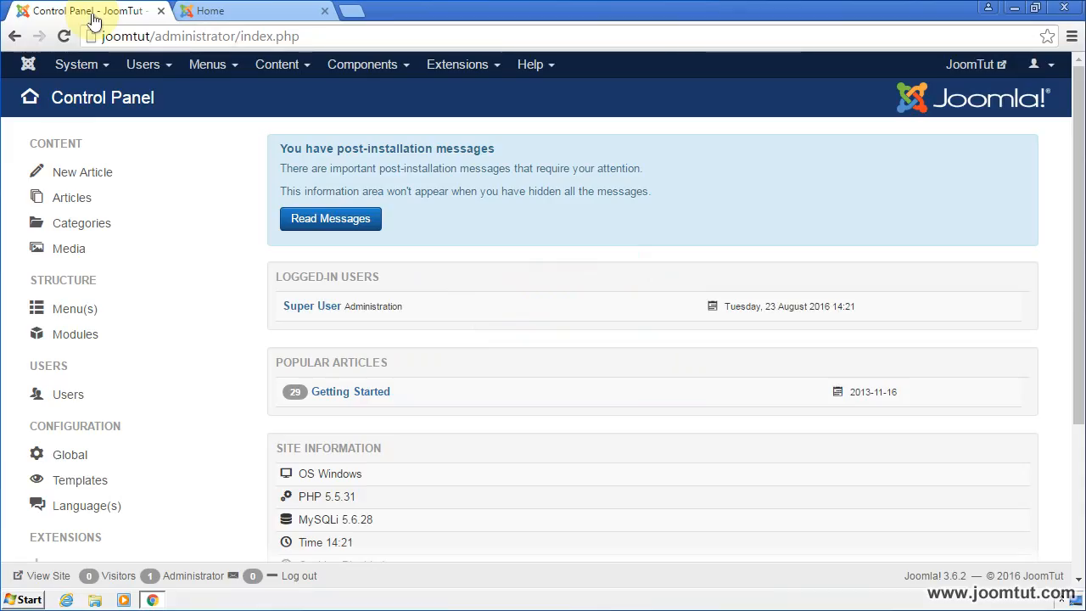
mouse_move(363, 58)
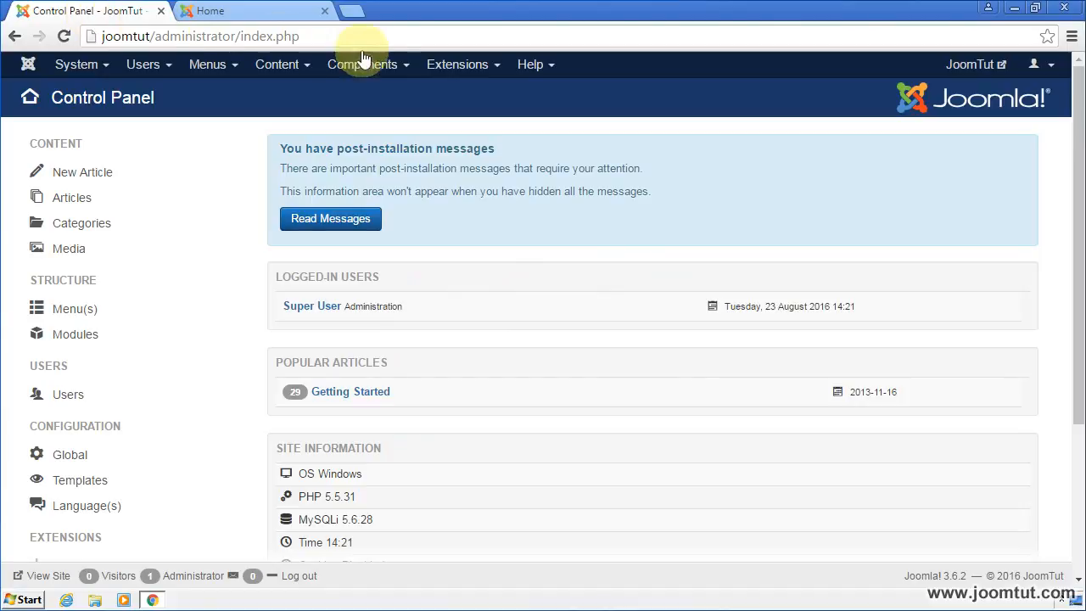
click(458, 65)
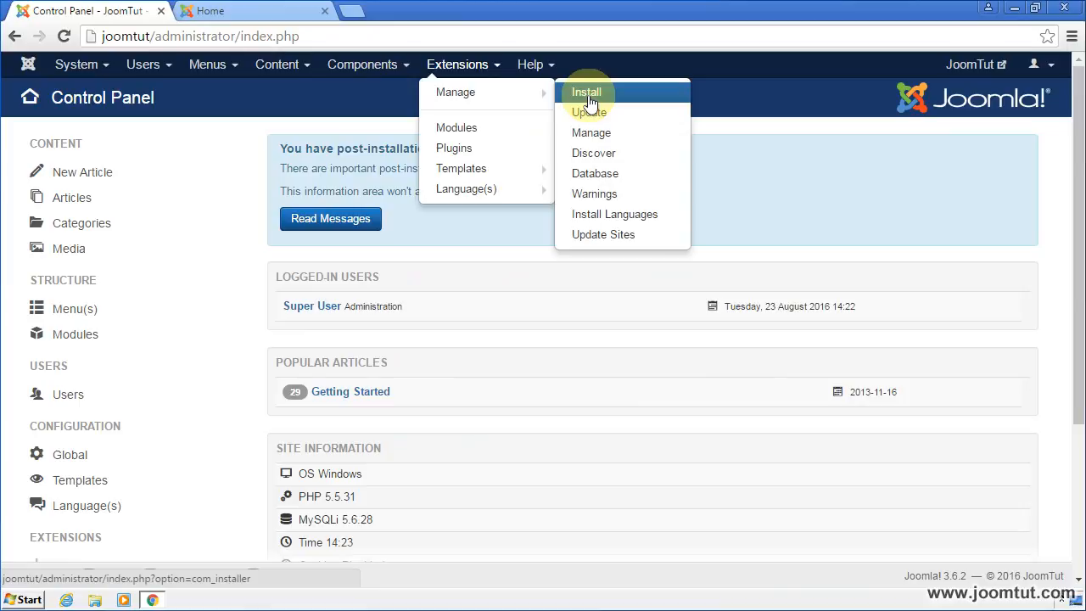
click(587, 92)
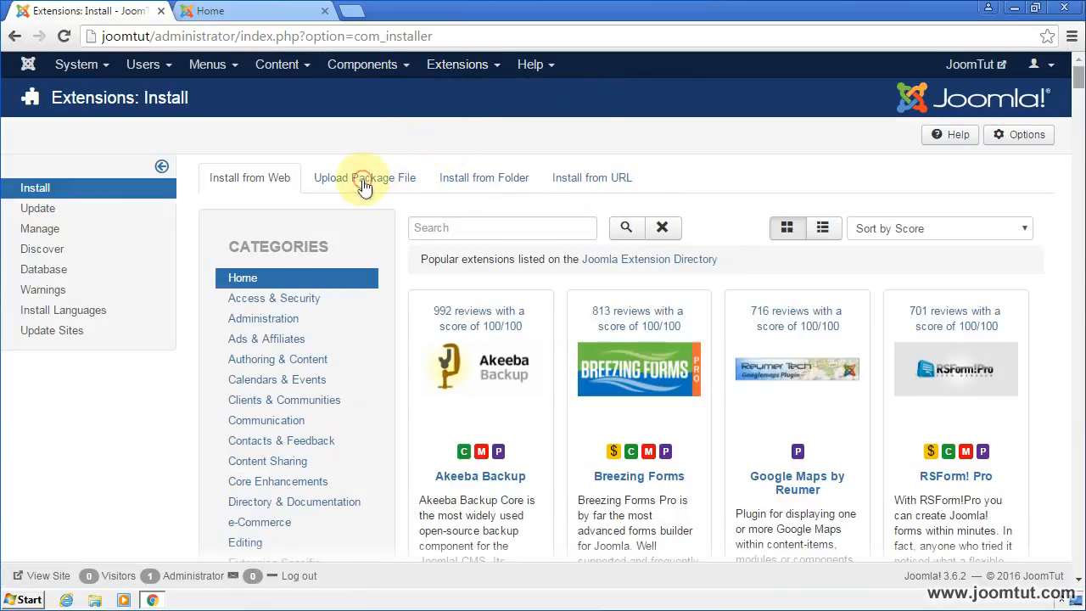
- Choose the mod_jt_popup_balloon_pro zip as the package file to upload and install
click(362, 178)
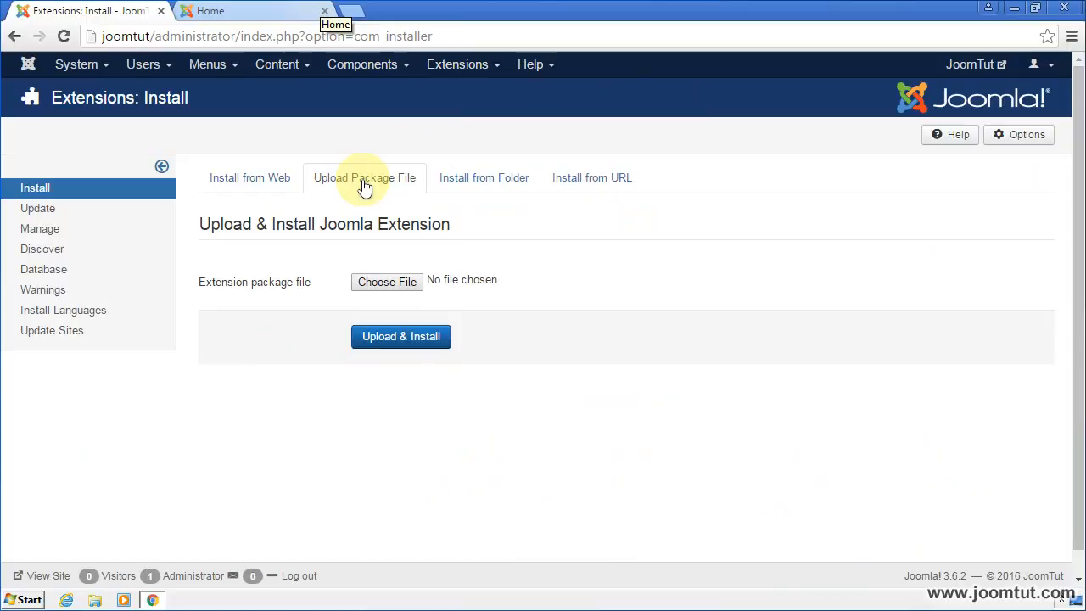
click(386, 281)
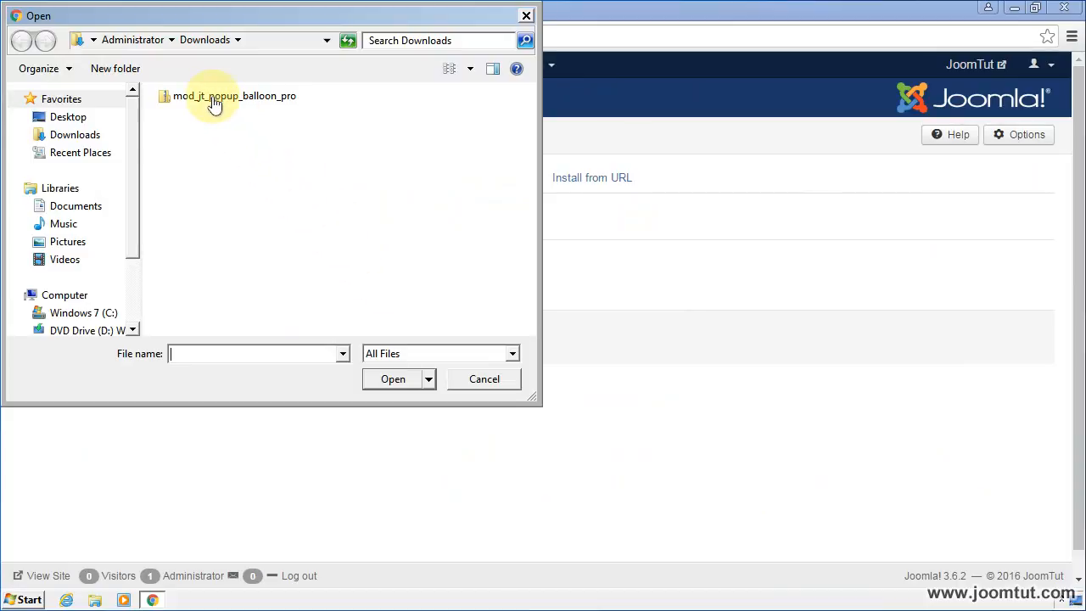
click(234, 95)
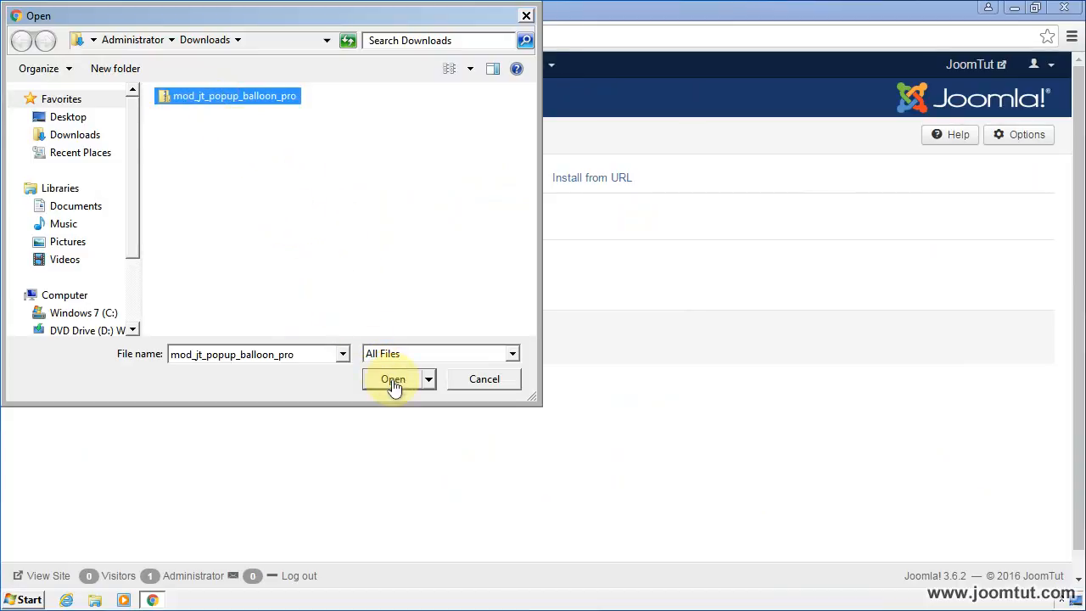
click(393, 378)
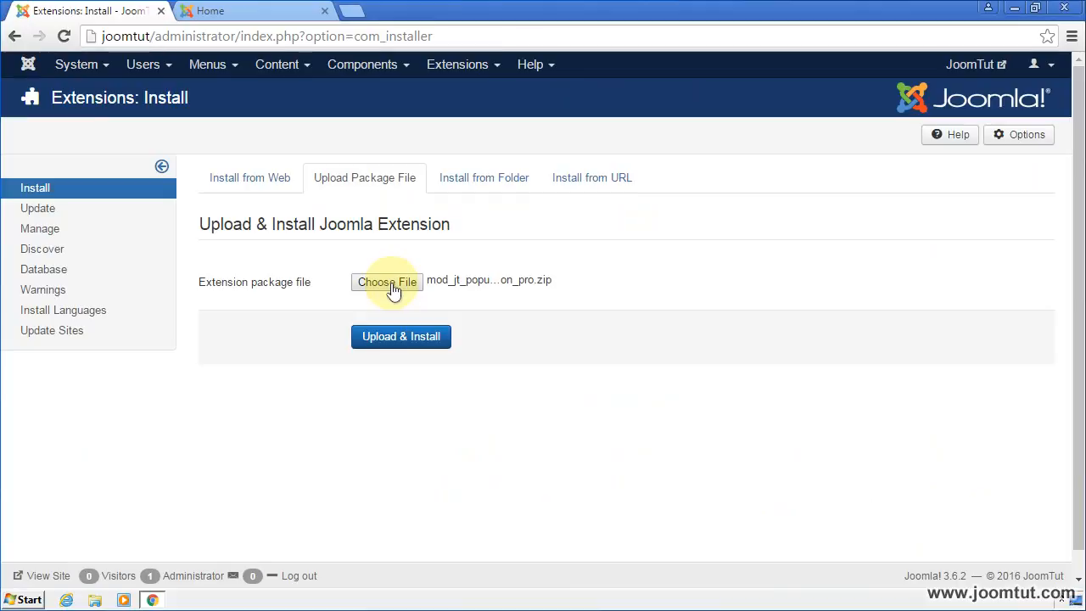
mouse_move(400, 335)
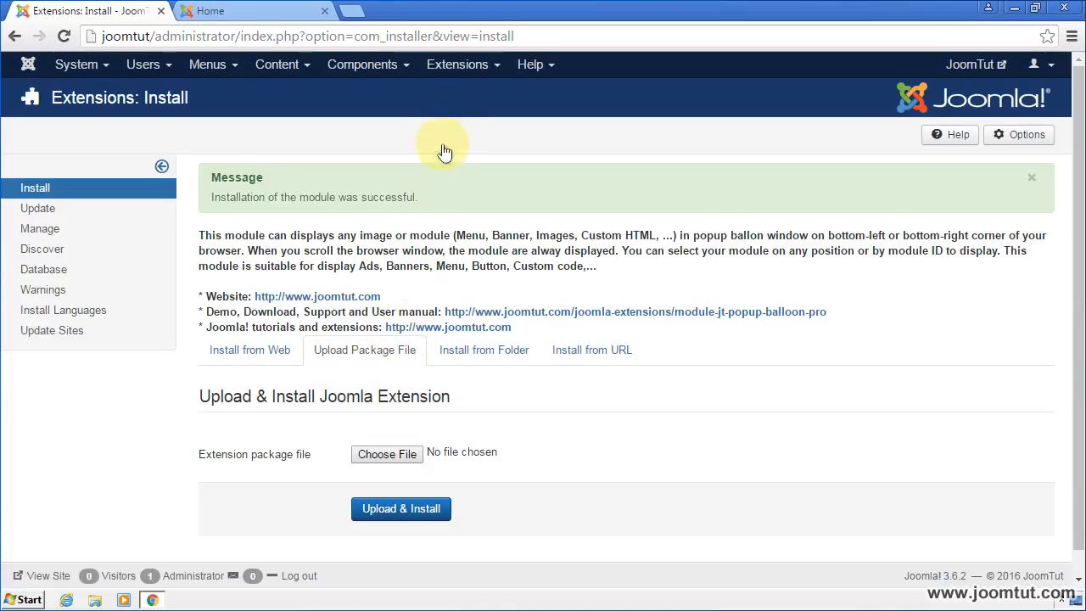
- Save the JT Popup Balloon Pro module from the modules list and view the popup balloon on the home page
click(458, 64)
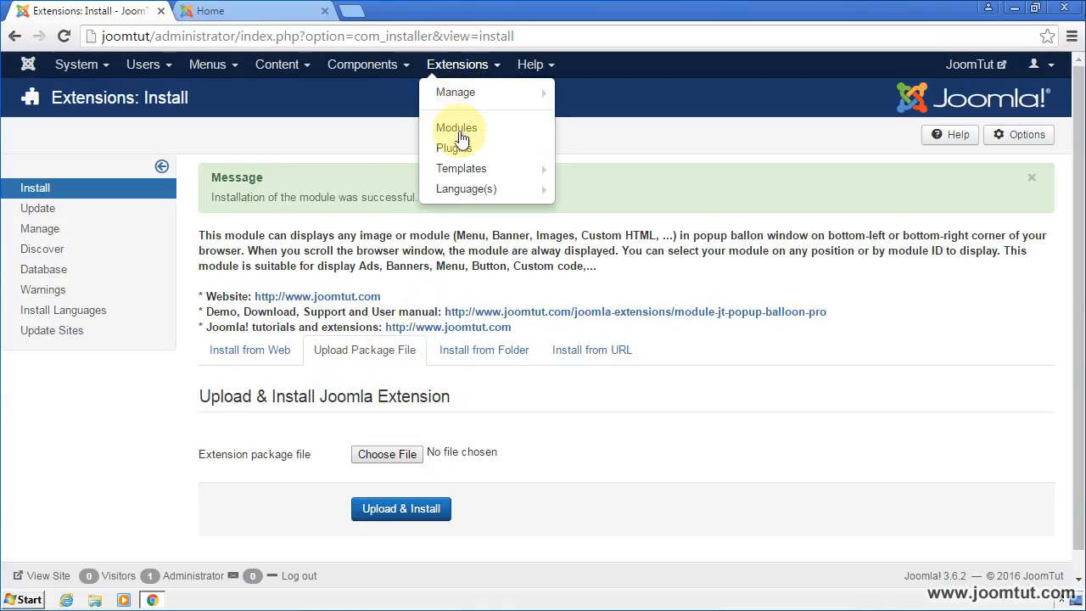
click(457, 128)
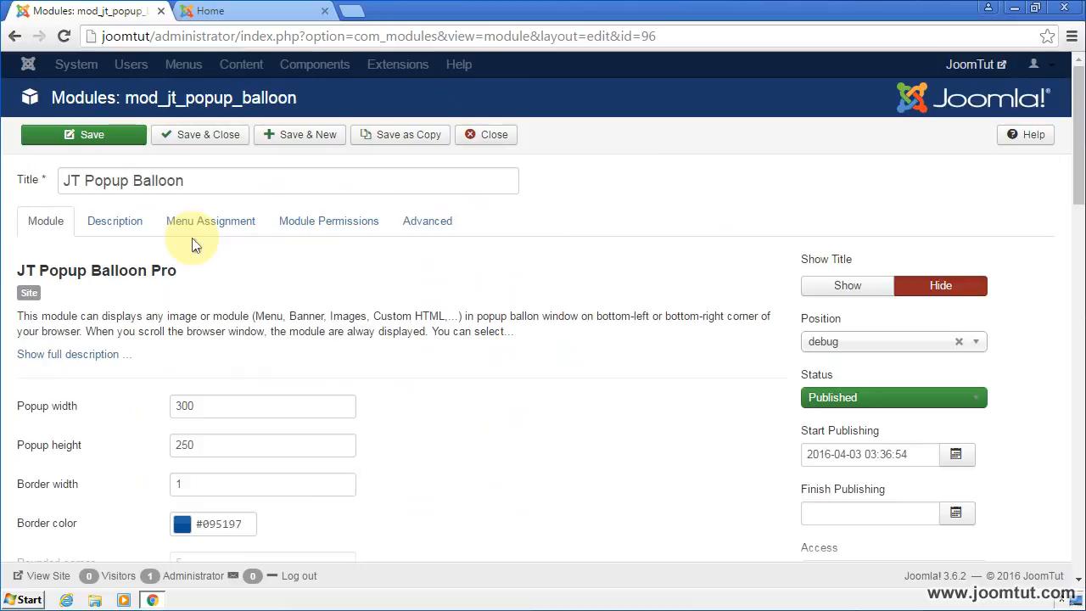
click(83, 134)
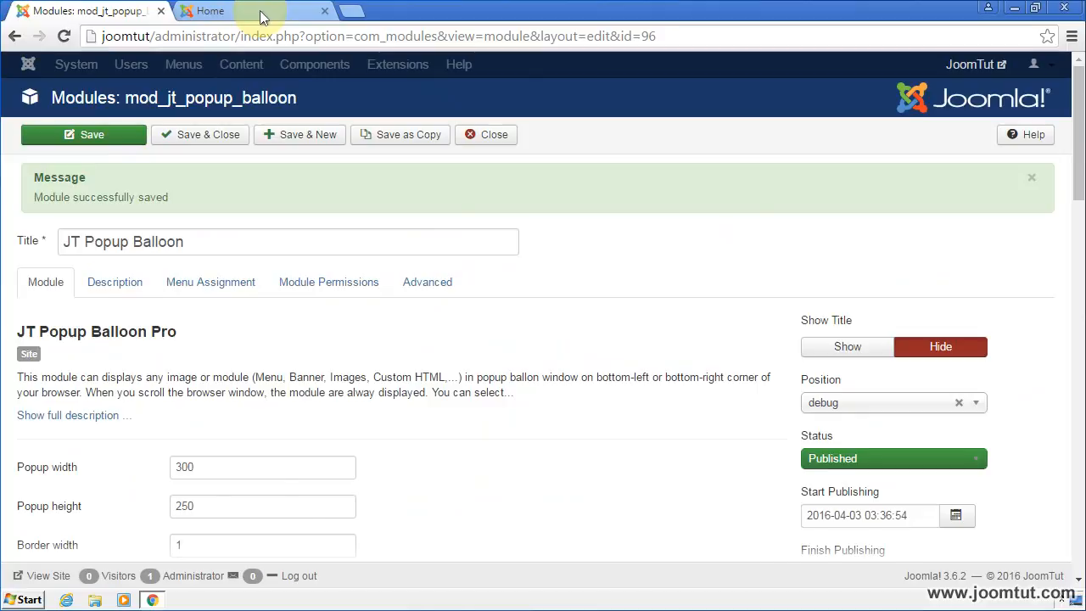
click(211, 10)
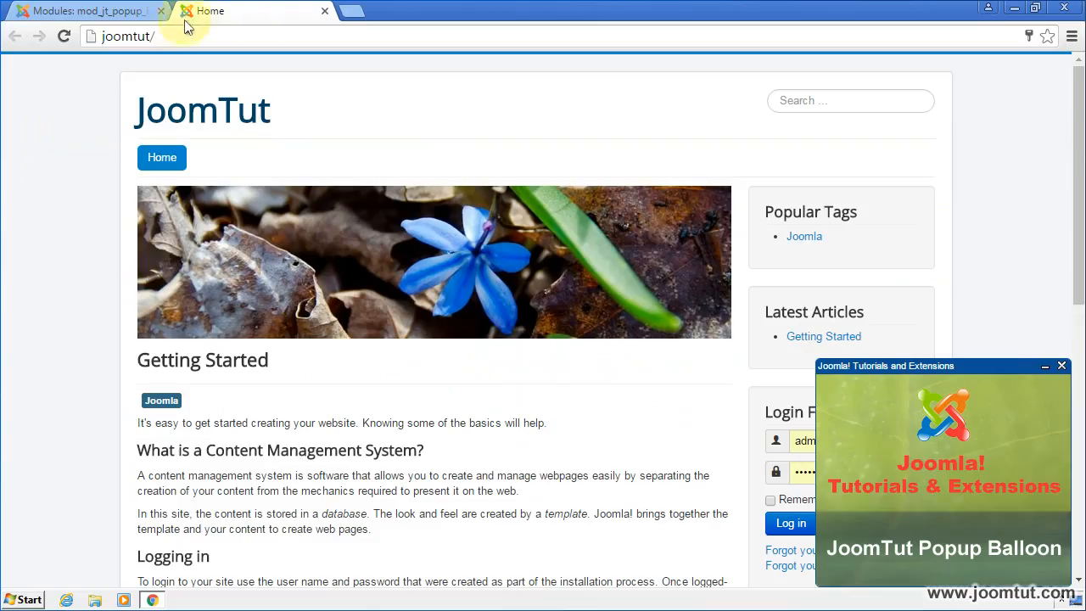